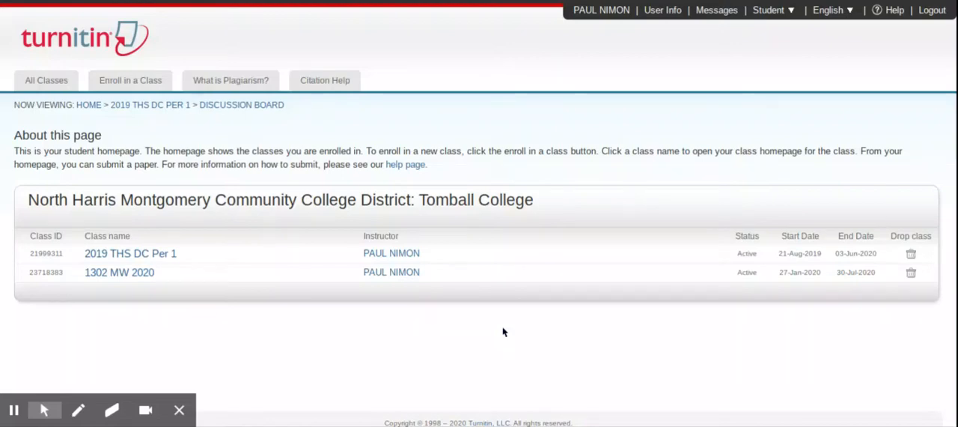
mouse_move(354, 321)
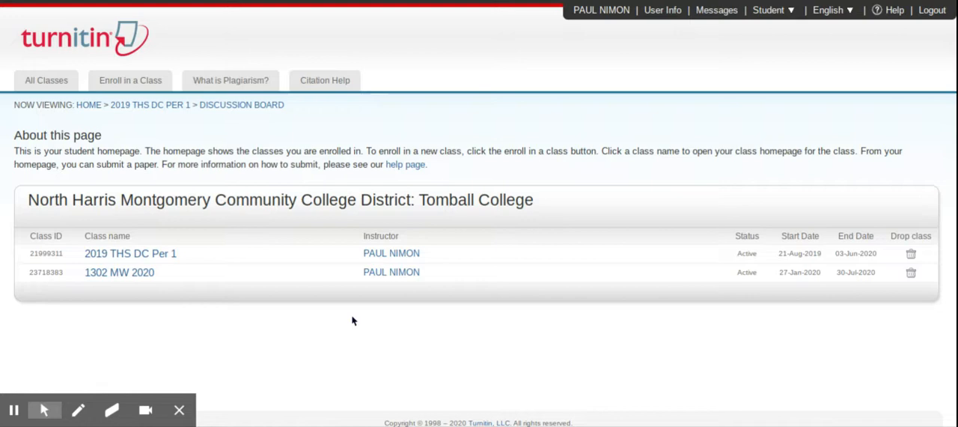
mouse_move(84, 197)
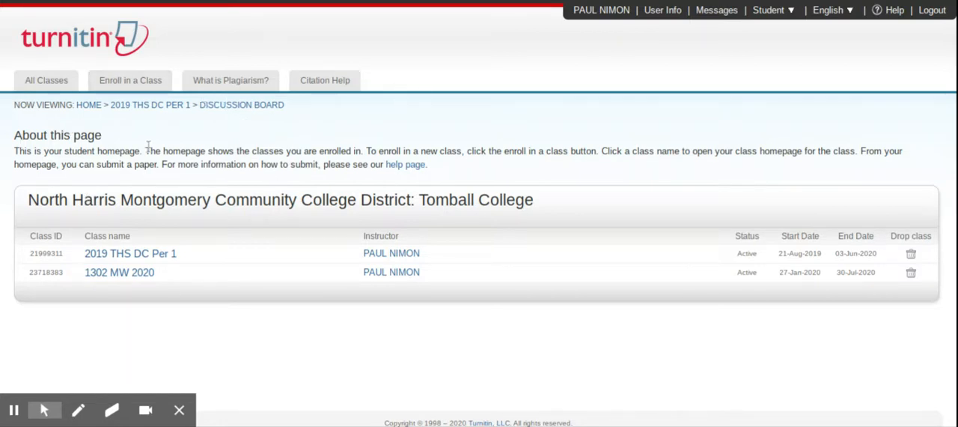
mouse_move(150, 152)
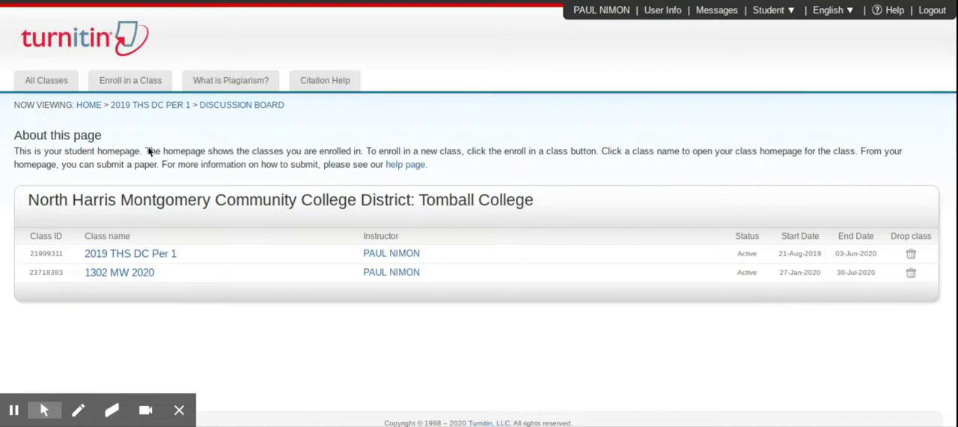
mouse_move(146, 153)
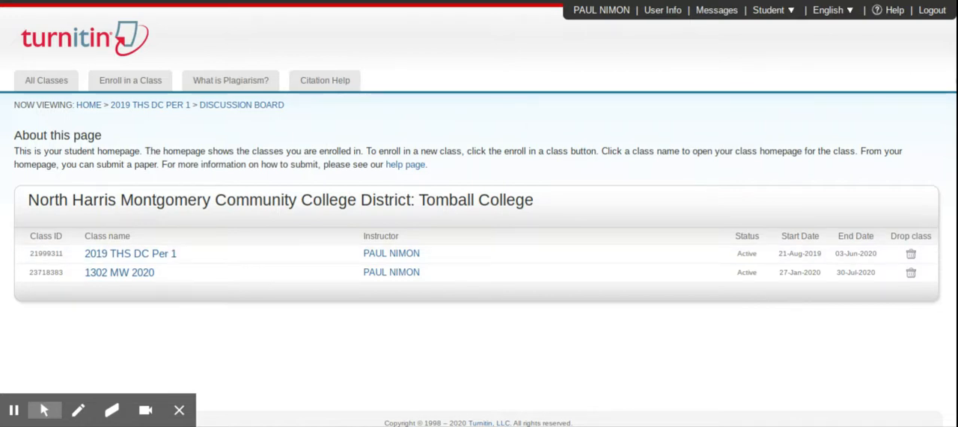
mouse_move(166, 332)
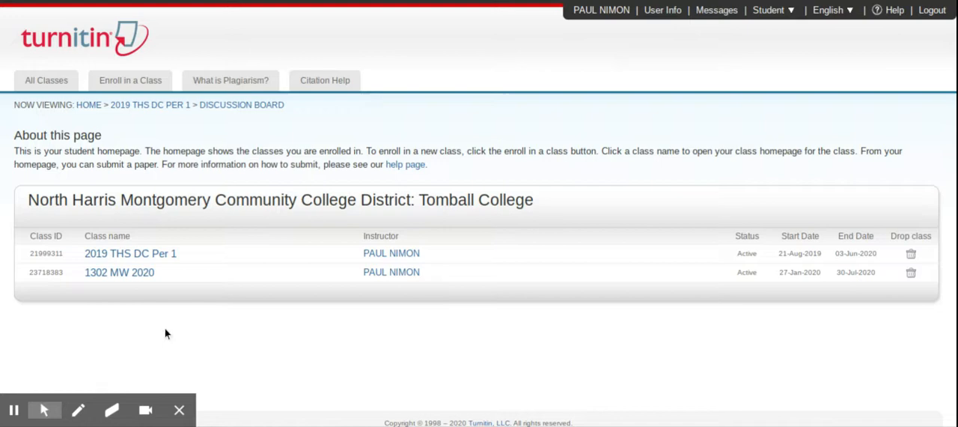
mouse_move(152, 258)
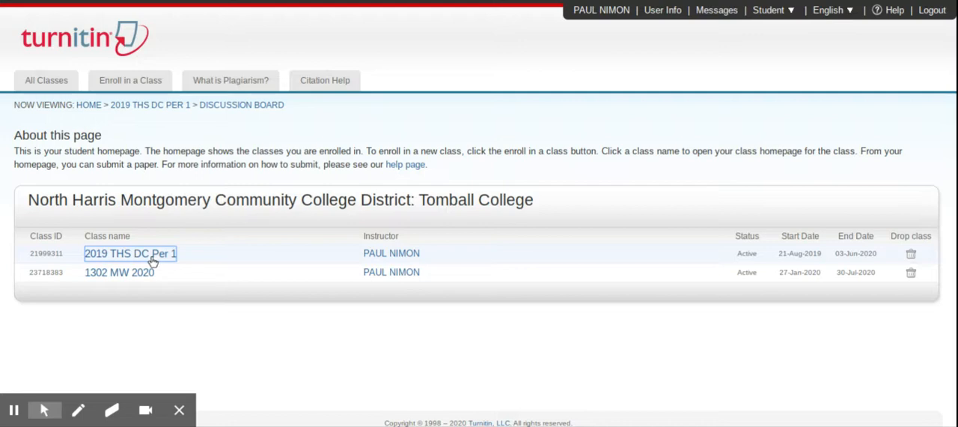
Open the '2019 THS DC Per 1' class homepage with its assignment inbox.
click(130, 253)
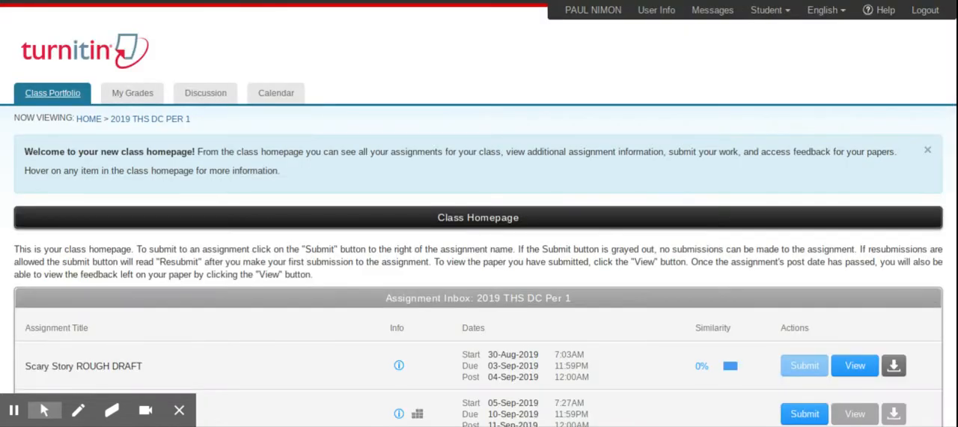
mouse_move(132, 93)
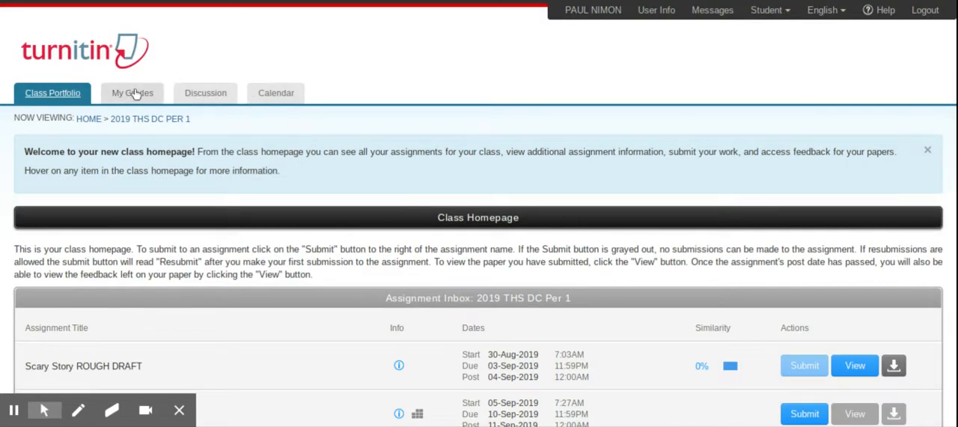
mouse_move(145, 102)
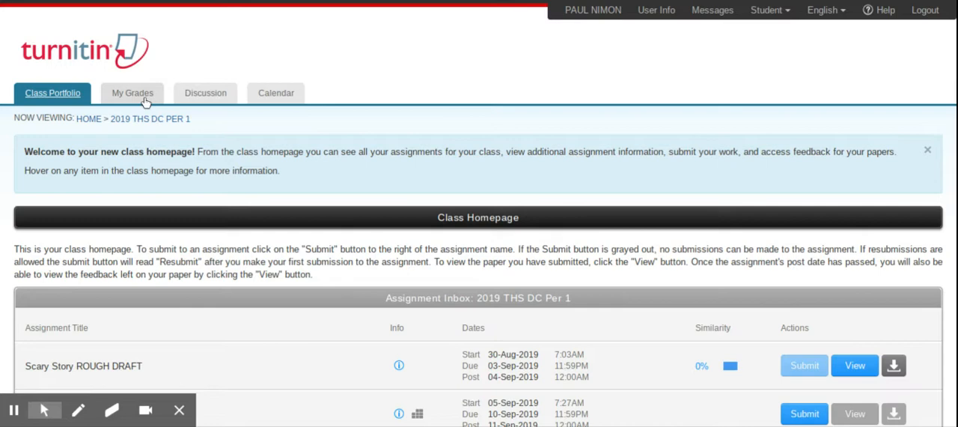
mouse_move(204, 99)
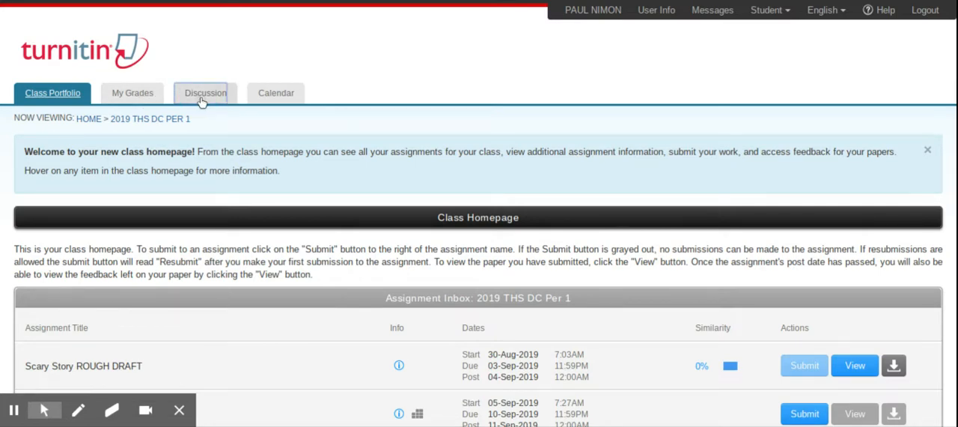
Go to the class Discussion boards and open the 'Testing' topic.
click(205, 93)
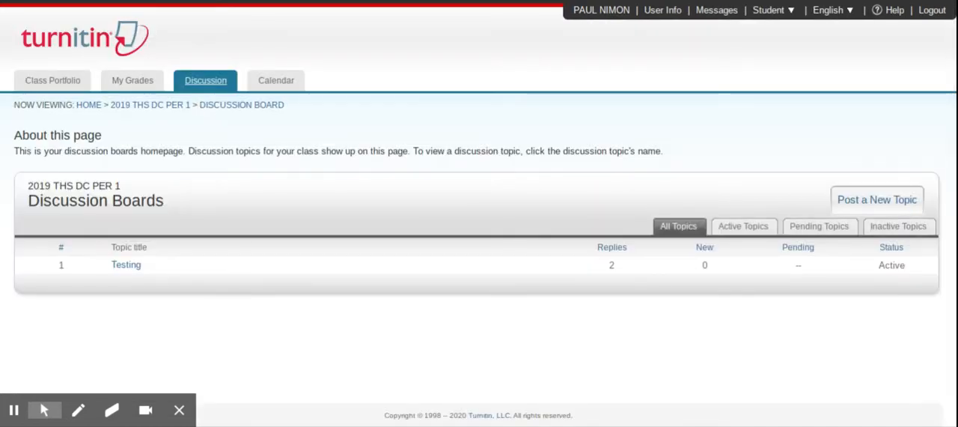
mouse_move(319, 236)
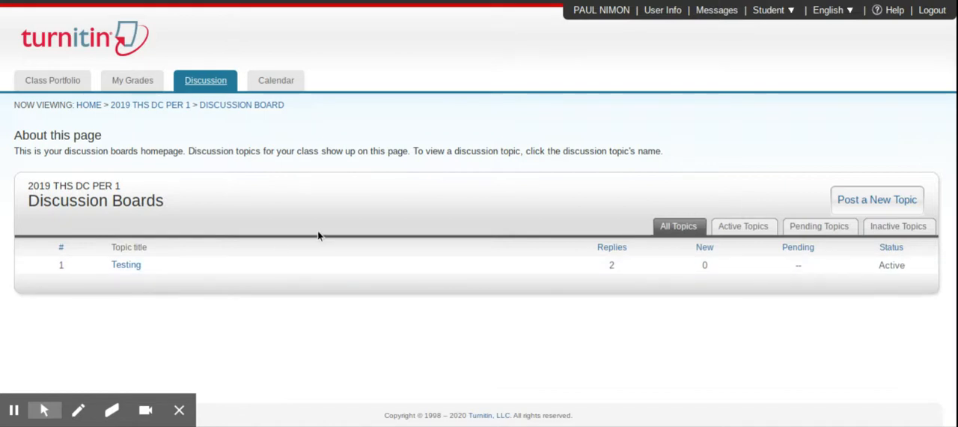
mouse_move(731, 212)
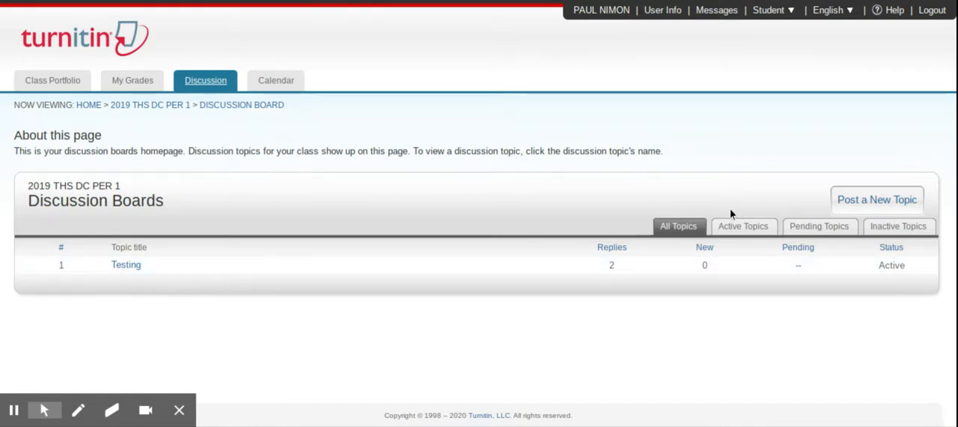
mouse_move(685, 235)
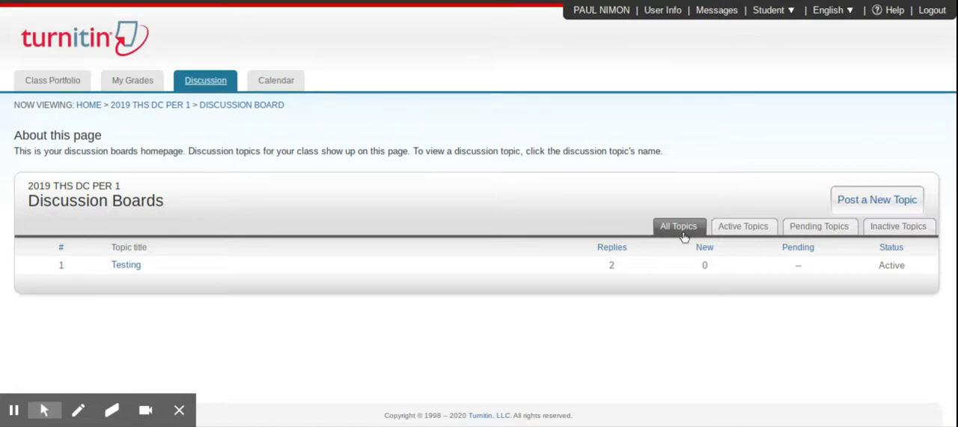
mouse_move(750, 230)
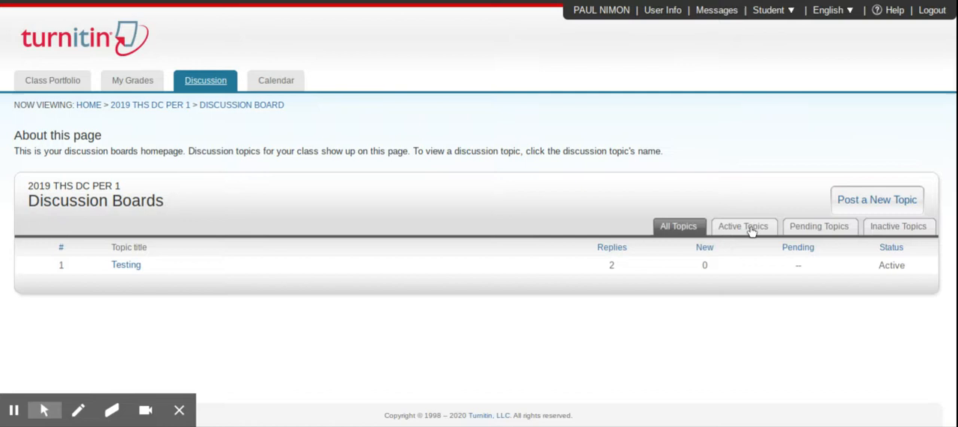
mouse_move(762, 241)
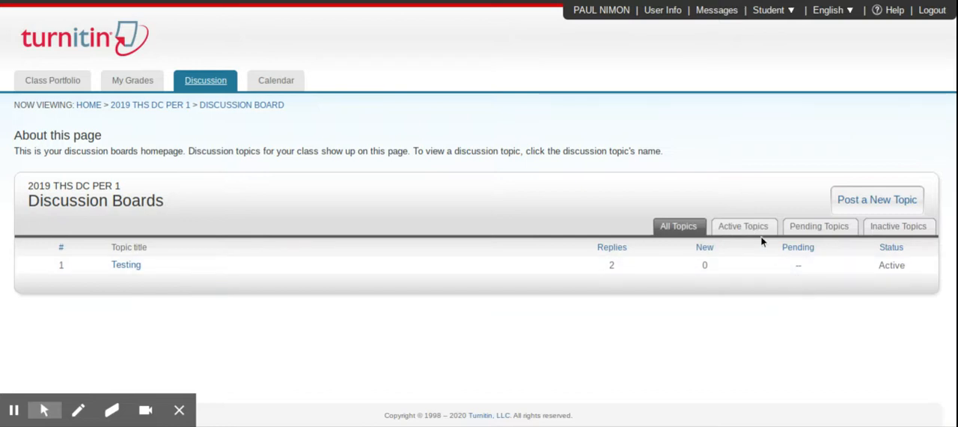
mouse_move(755, 234)
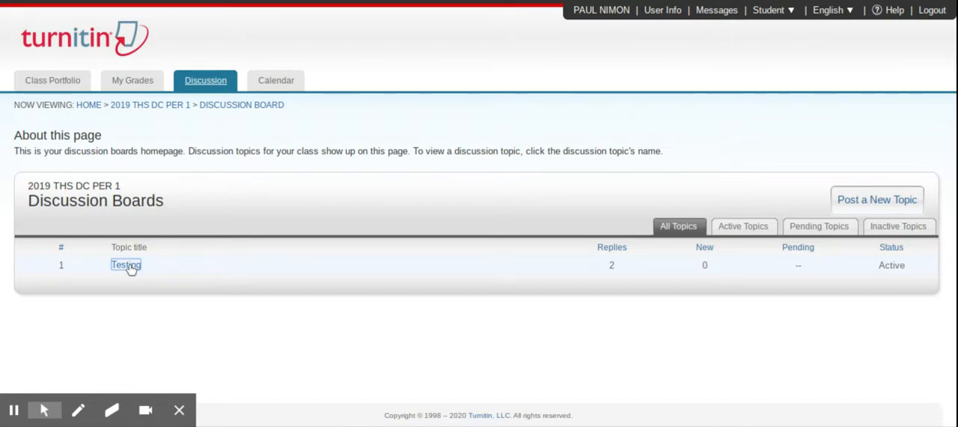
click(126, 264)
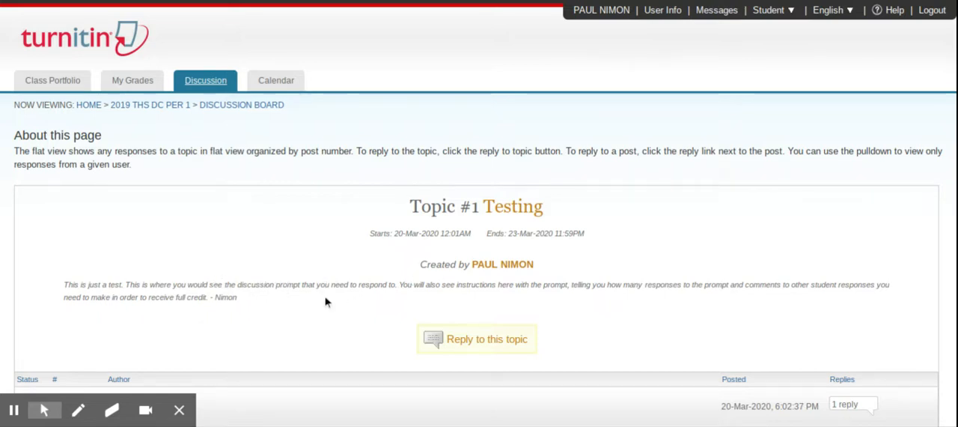
mouse_move(477, 342)
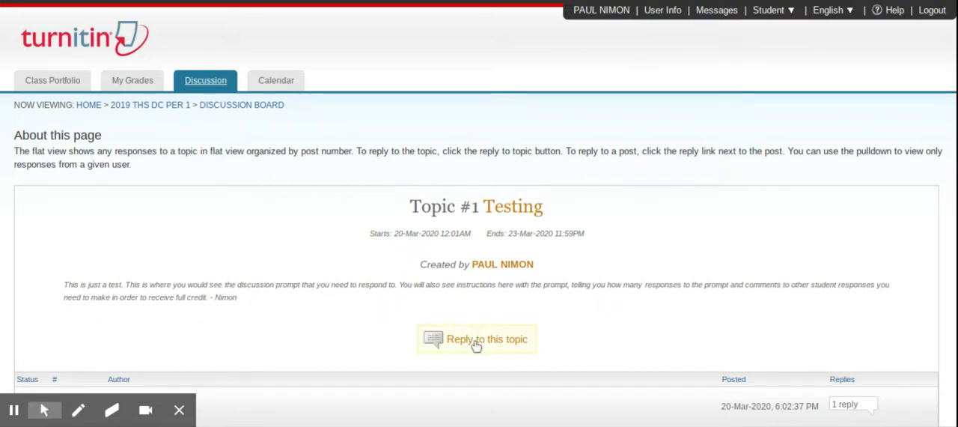
Focus the empty reply comment box under the Testing topic prompt.
click(488, 339)
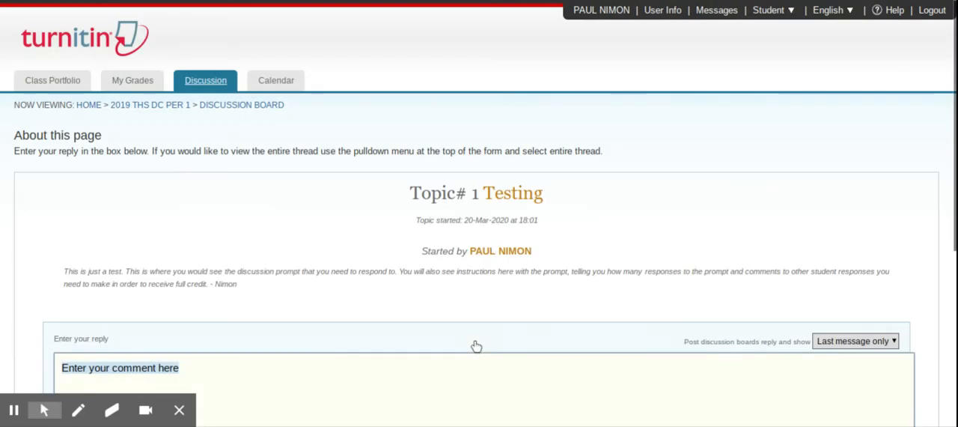
Leave the reply form and return to the Testing topic's flat view of posts.
click(850, 233)
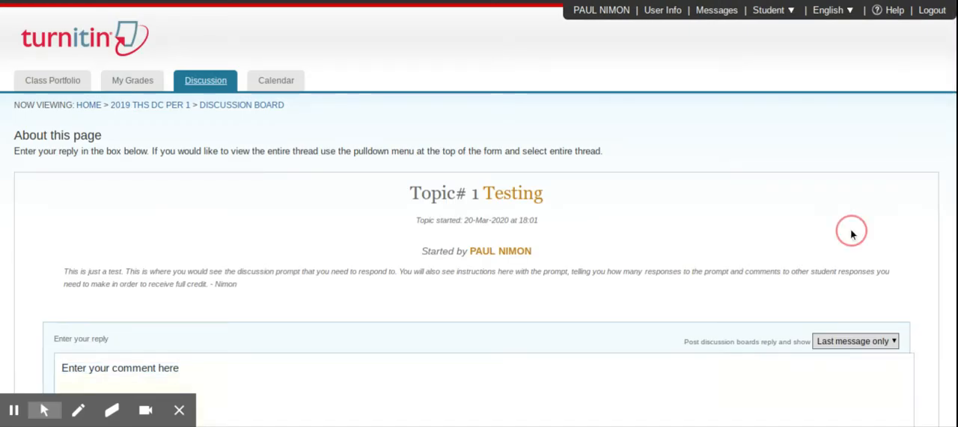
scroll(down, 3)
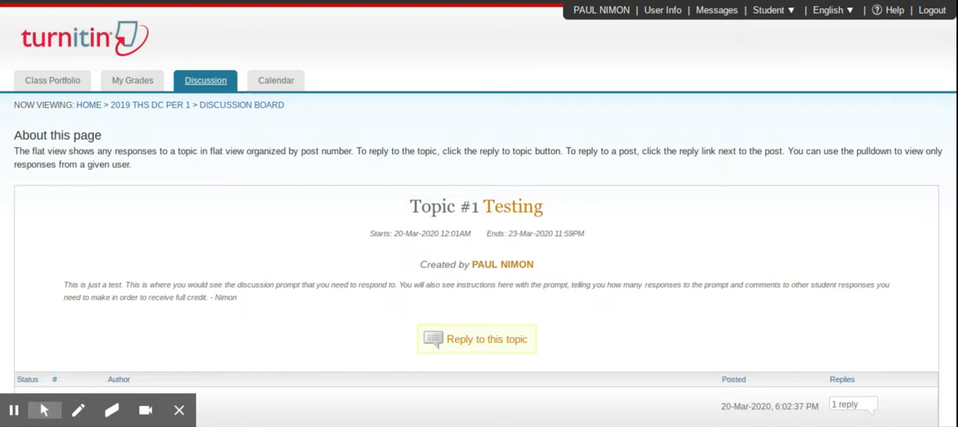
mouse_move(374, 291)
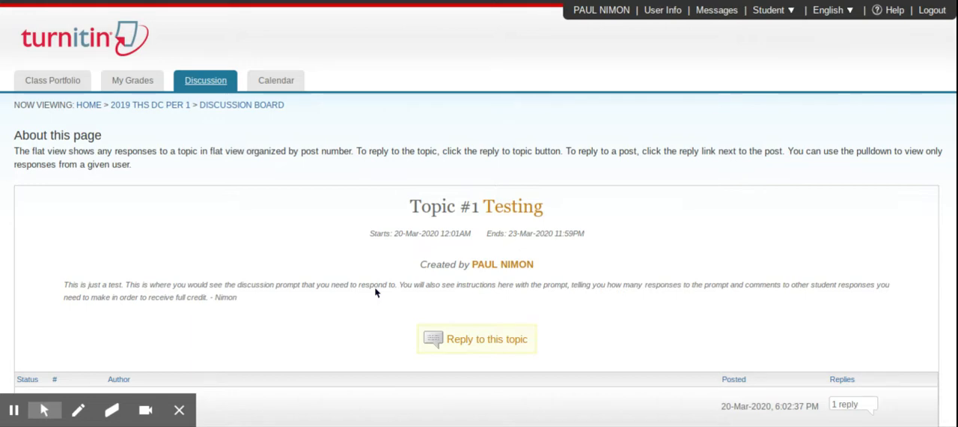
scroll(down, 3)
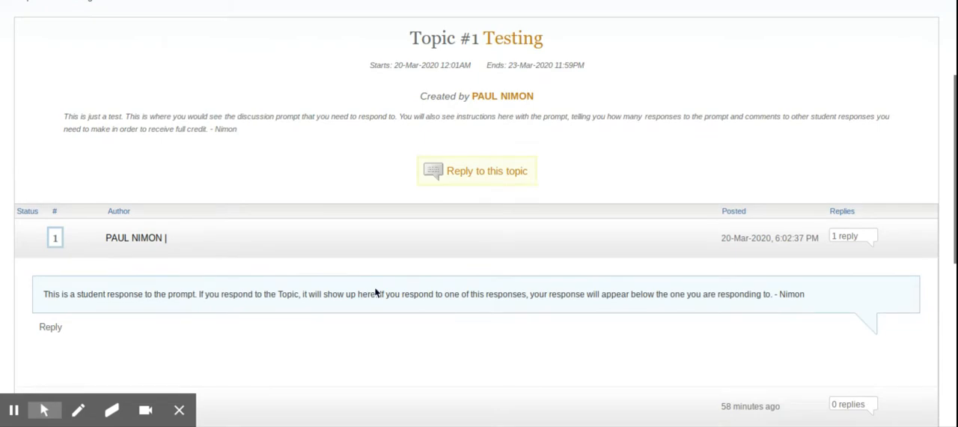
scroll(down, 3)
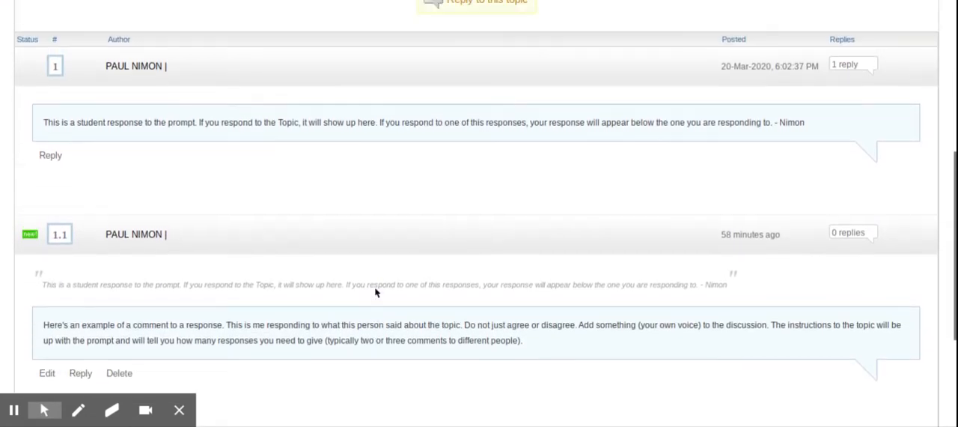
scroll(up, 3)
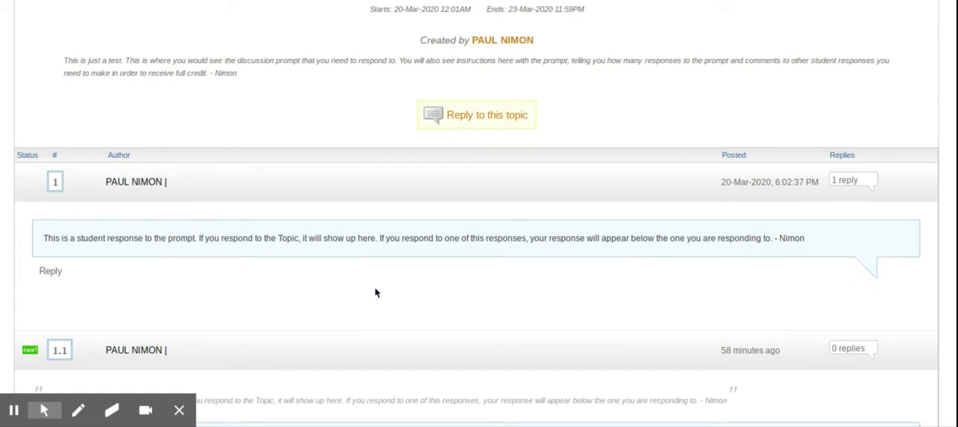
scroll(down, 3)
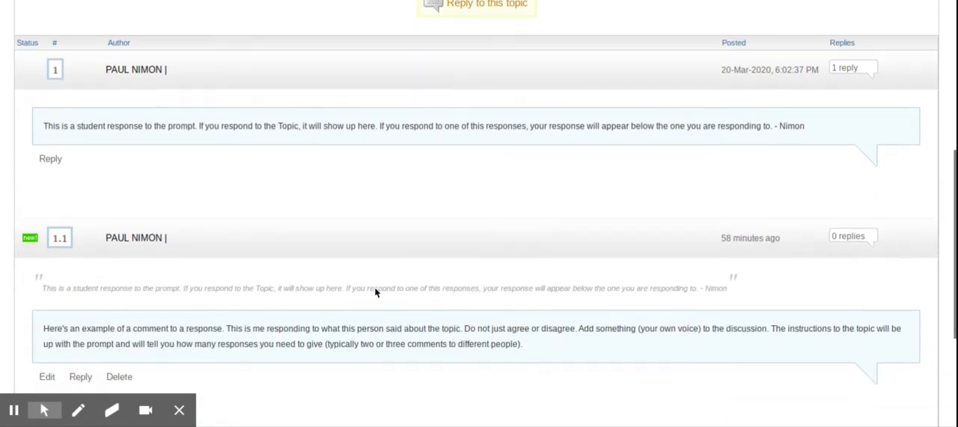
scroll(down, 3)
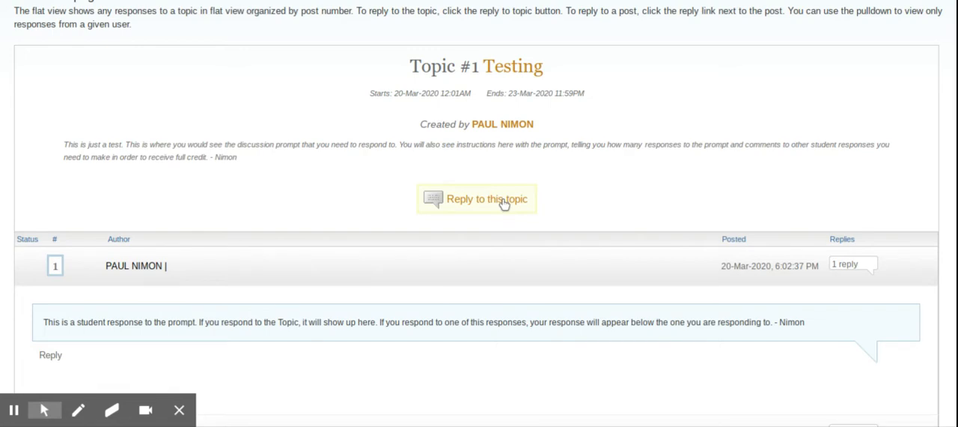
scroll(down, 3)
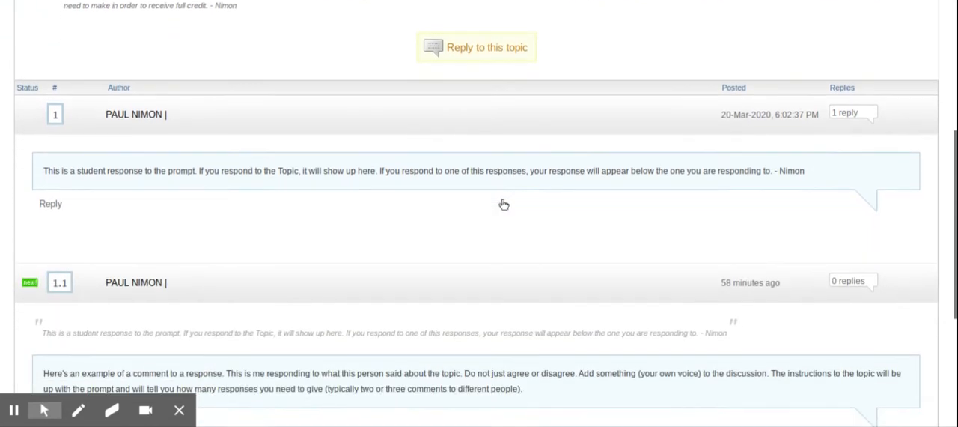
scroll(down, 3)
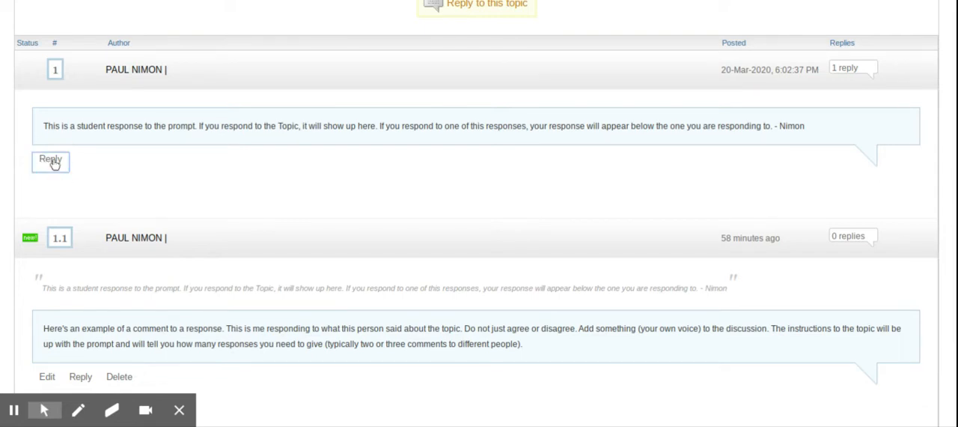
click(51, 161)
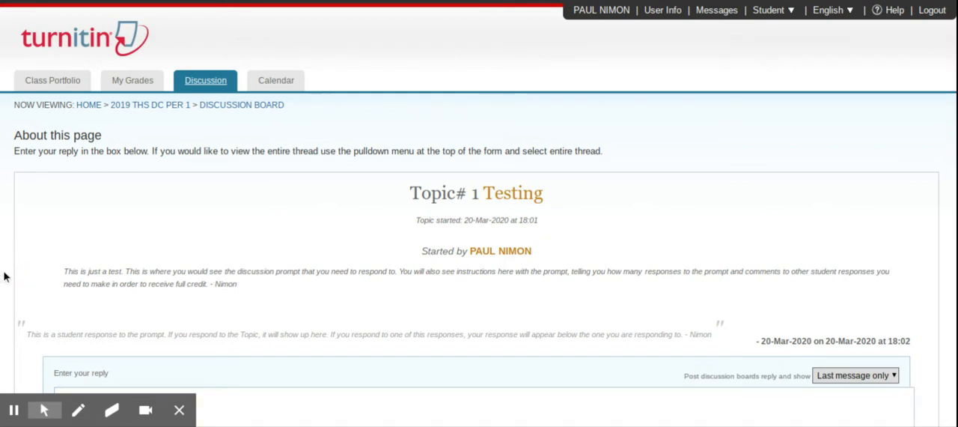
scroll(down, 3)
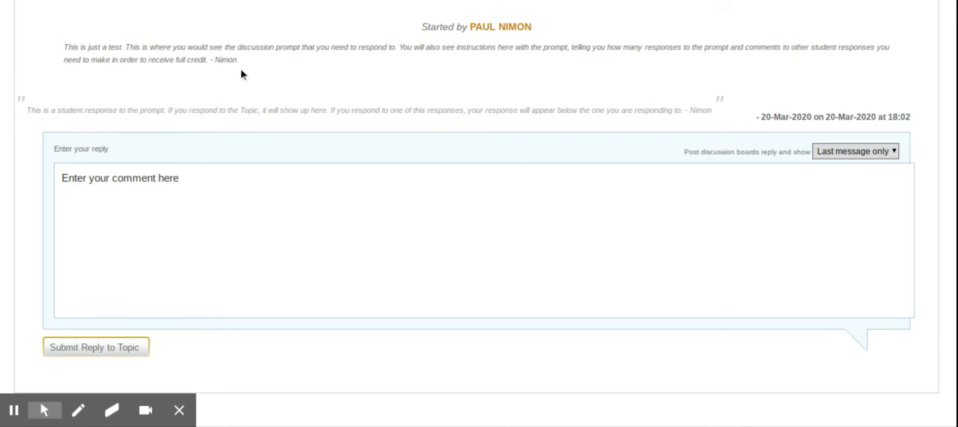
mouse_move(291, 110)
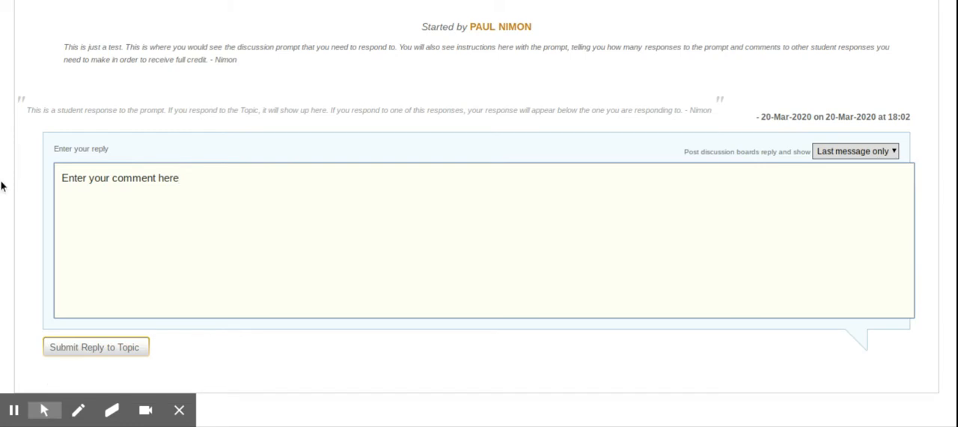
mouse_move(21, 6)
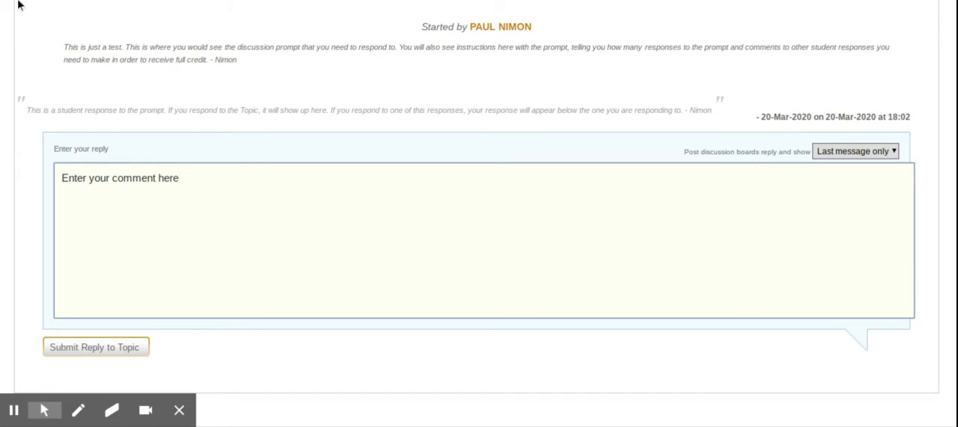
click(95, 347)
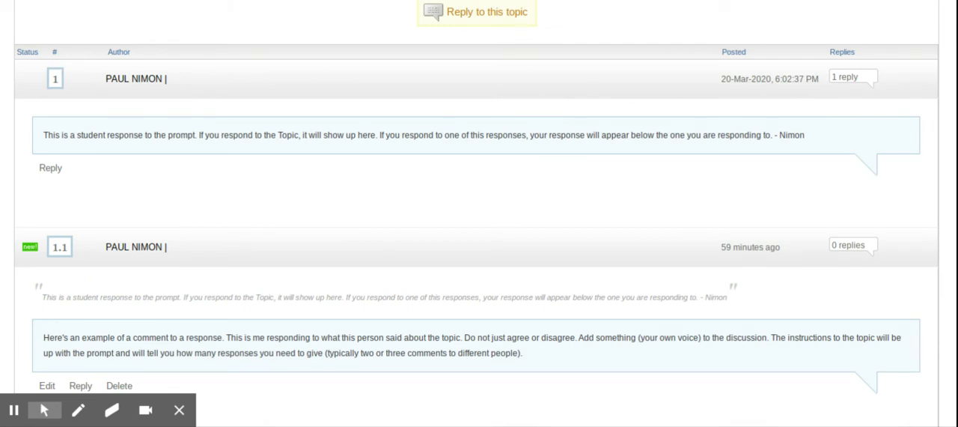
scroll(down, 3)
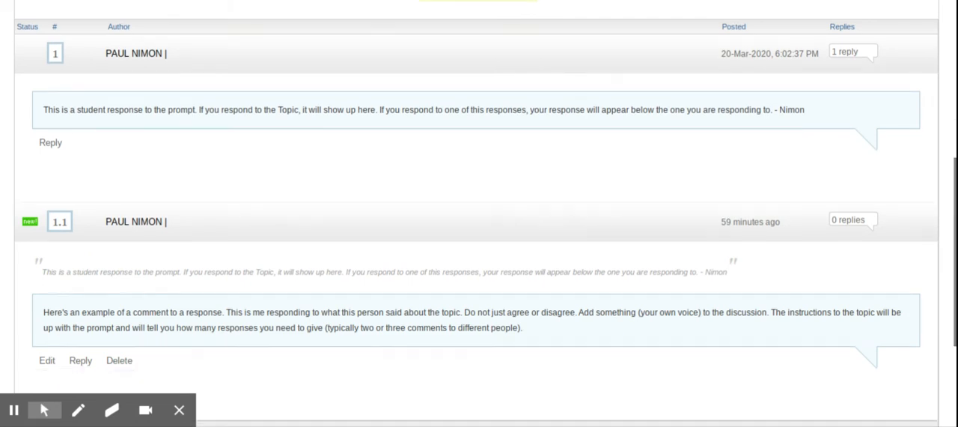
scroll(down, 3)
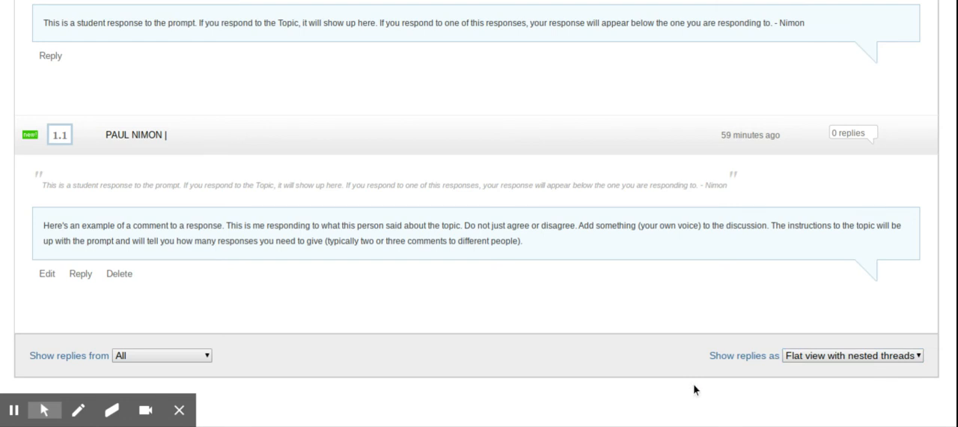
scroll(down, 3)
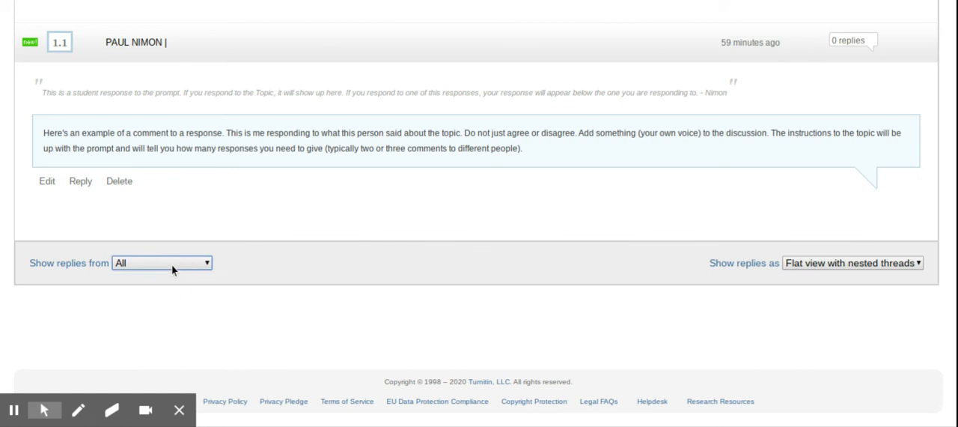
mouse_move(557, 321)
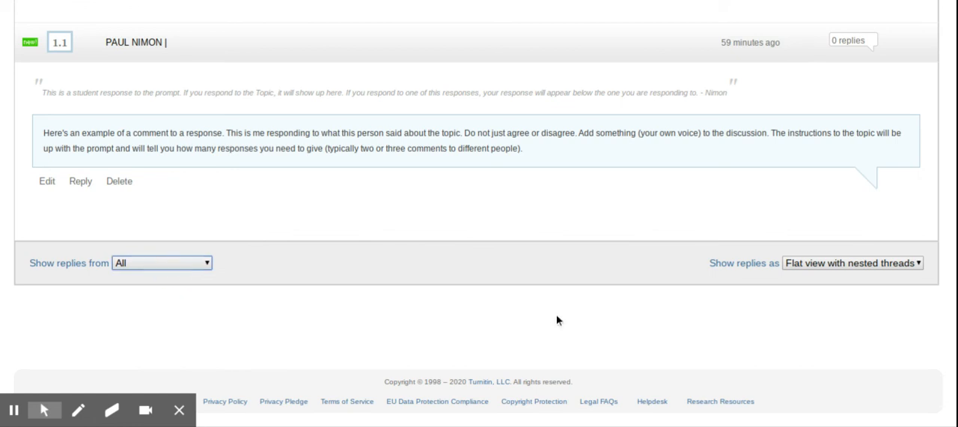